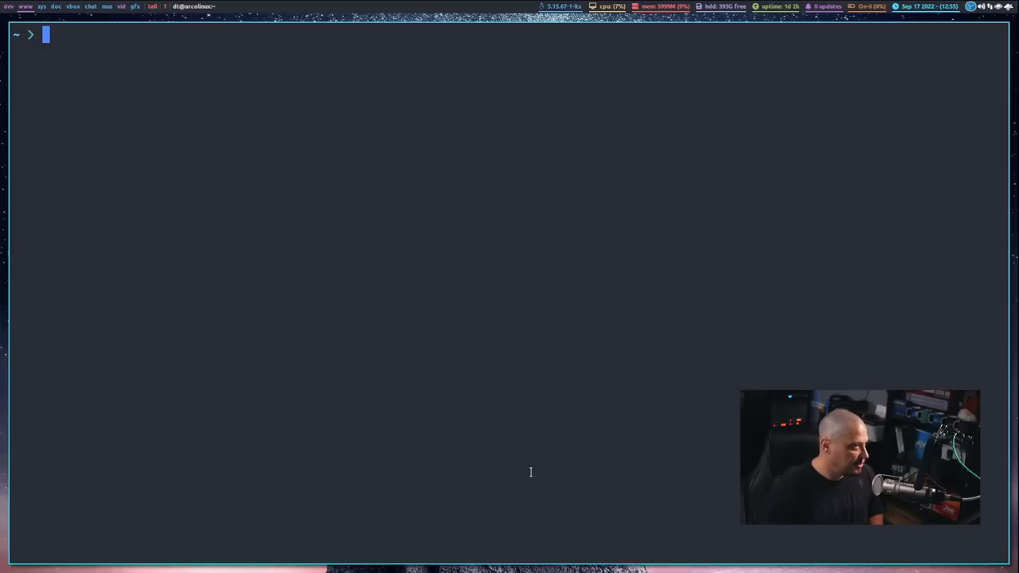
# - Run history in Bash to list numbered past commands such as sed, youtube-dl and find
pyautogui.write('history')
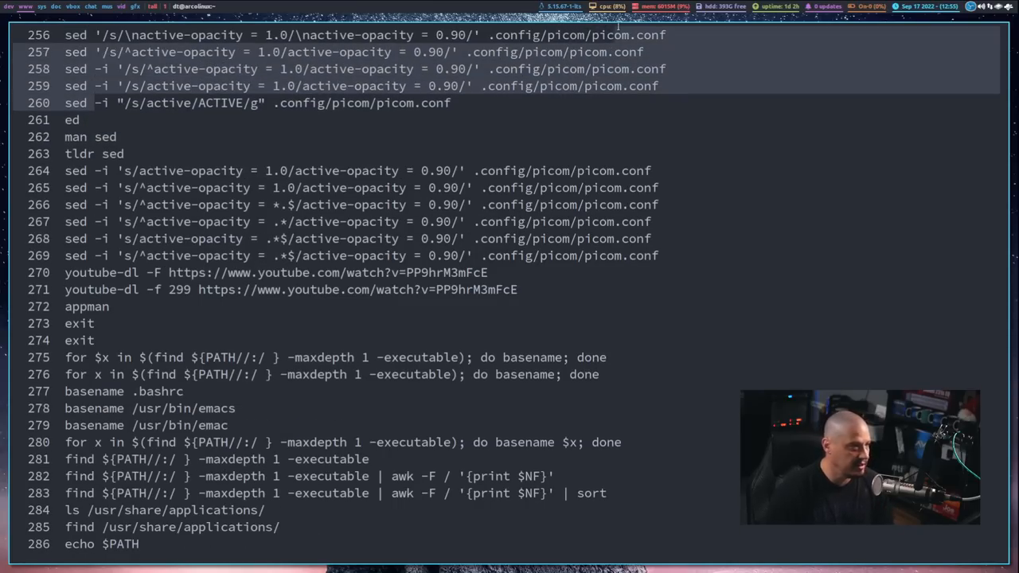
pyautogui.scroll(-3)
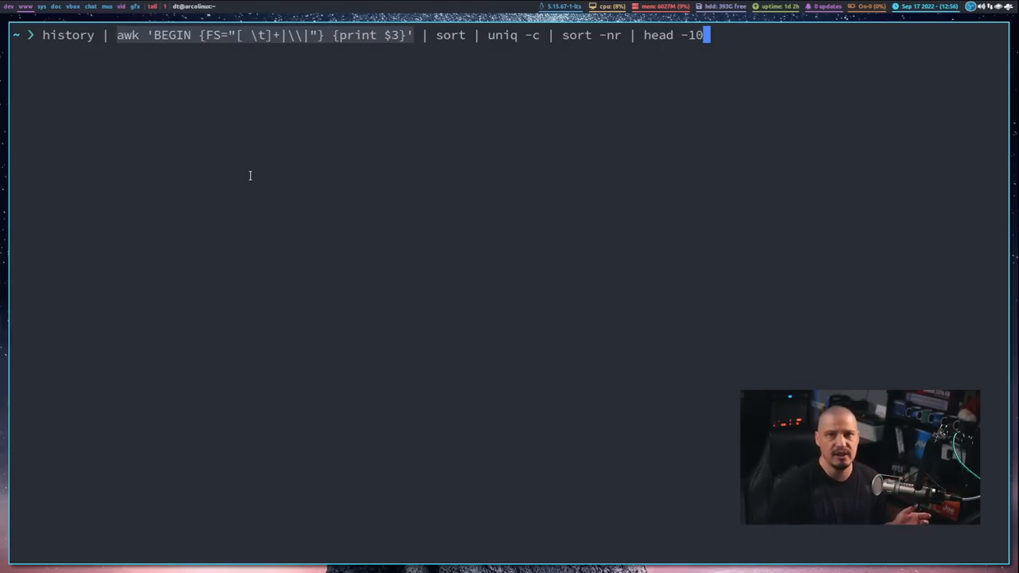
pyautogui.moveTo(239, 87)
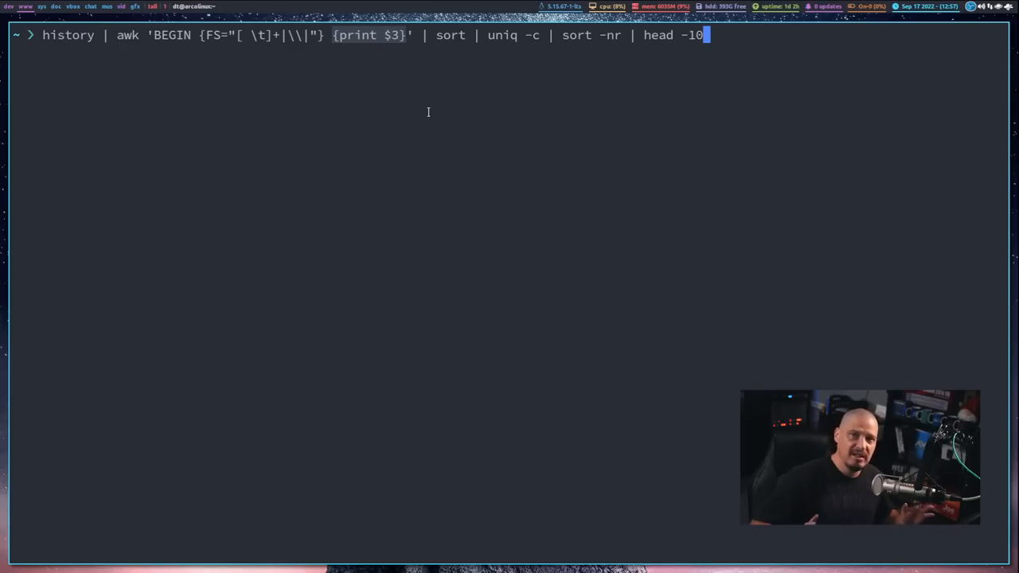
pyautogui.moveTo(451, 53)
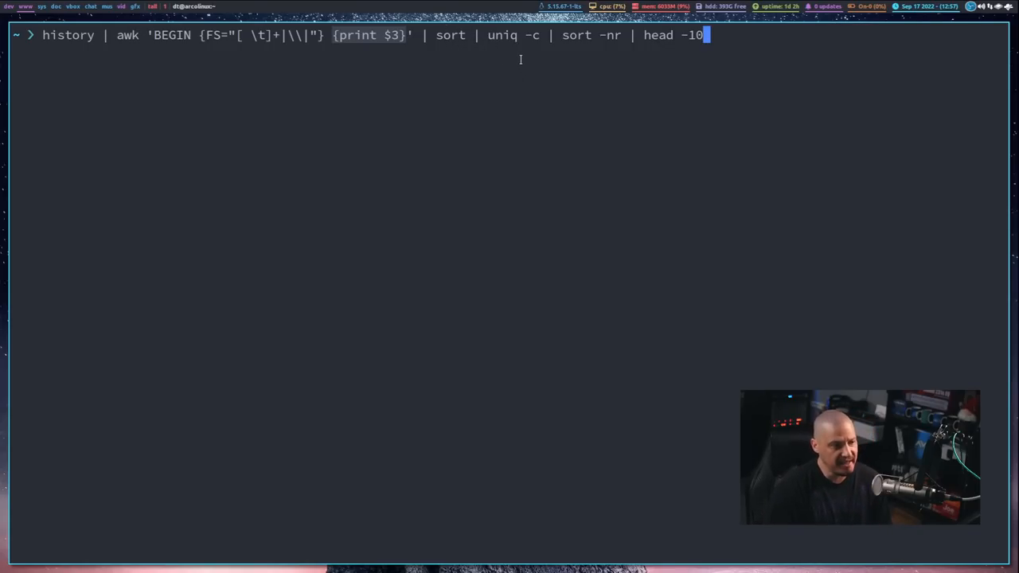
pyautogui.moveTo(555, 152)
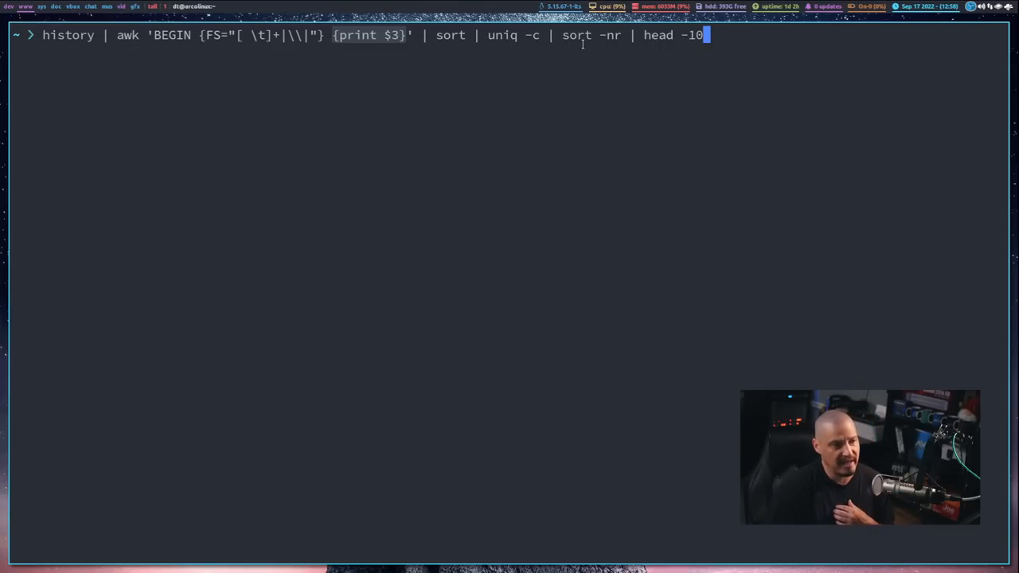
pyautogui.moveTo(617, 62)
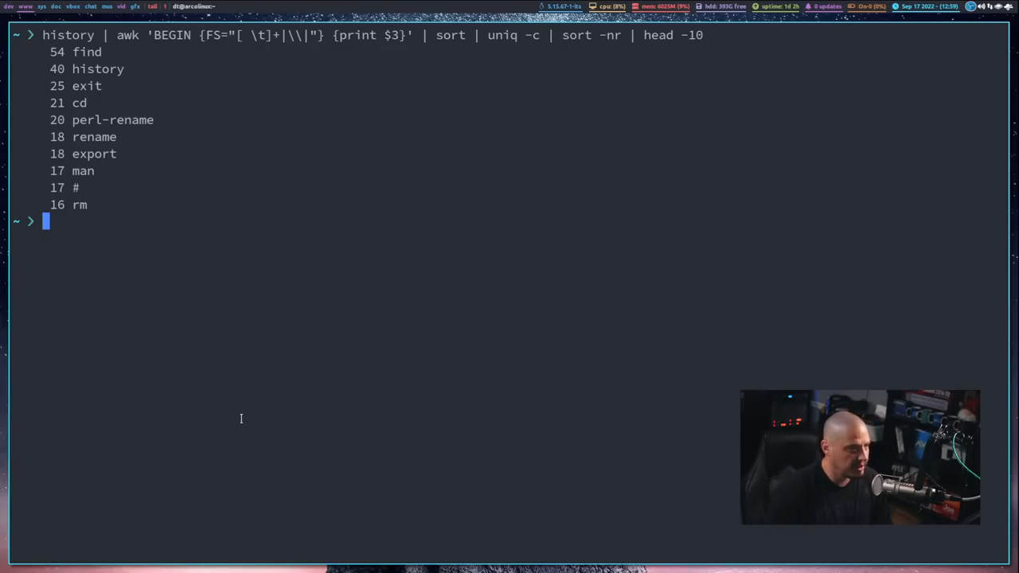
# - Rerun history, then the awk/sort/uniq counting pipeline, ranking the top ten with find at 54
pyautogui.write('hiso')
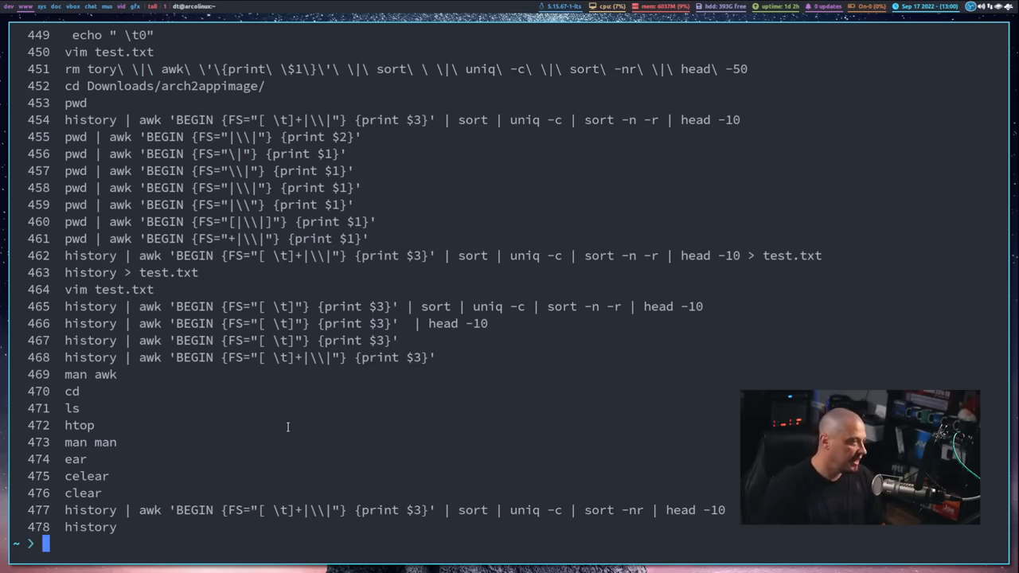
pyautogui.write('history | awk \'BEGIN {FS="[ \\t]+|\\\\|"} {print $3}\' | sort | uniq -c | sort -nr | head -10')
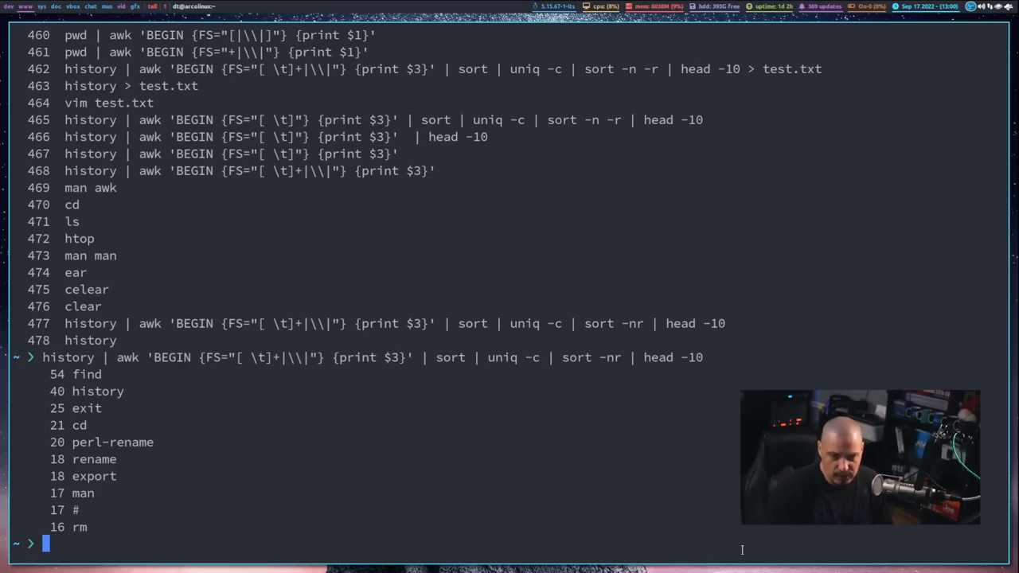
# - Change the pipeline's head to -20 to rank the top twenty commands, then start zsh
pyautogui.write('history | awk \'BEGIN {FS="[ \\t]+|\\\\|"} {print $3}\' | sort | uniq -c | sort -nr | hea')
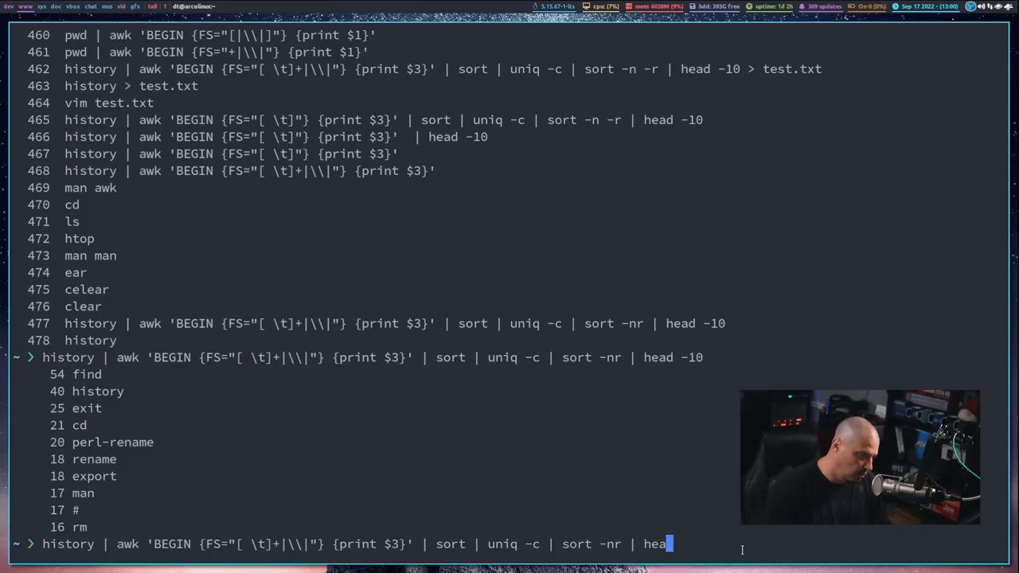
pyautogui.press('BackSpace')
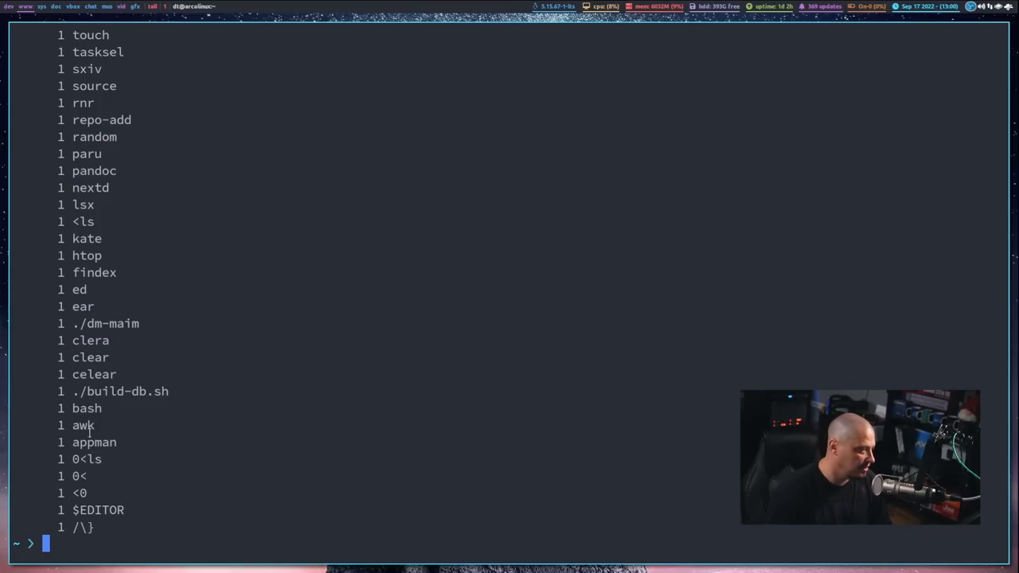
pyautogui.moveTo(113, 272)
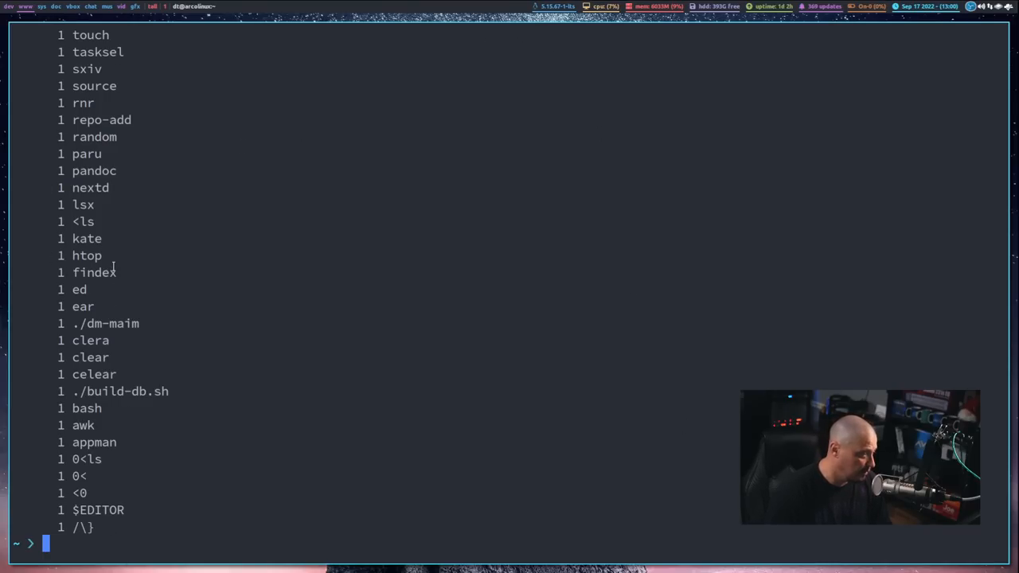
pyautogui.doubleClick(93, 374)
pyautogui.write('history | awk \'BEGIN {FS="[ \\t]+|\\\\|"} {print $3}\' | sort | uniq -c | sort -nr | head')
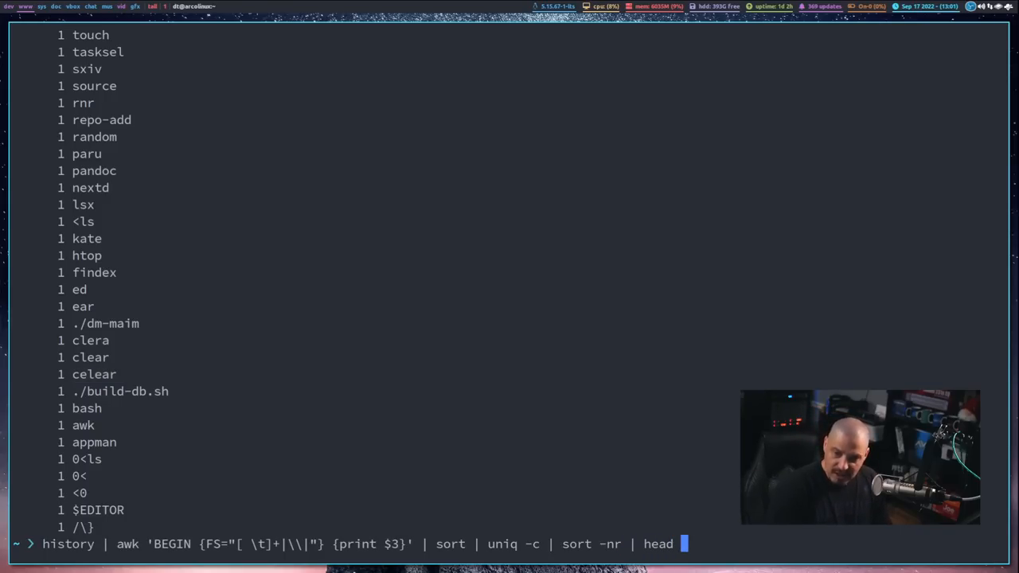
pyautogui.write('-20')
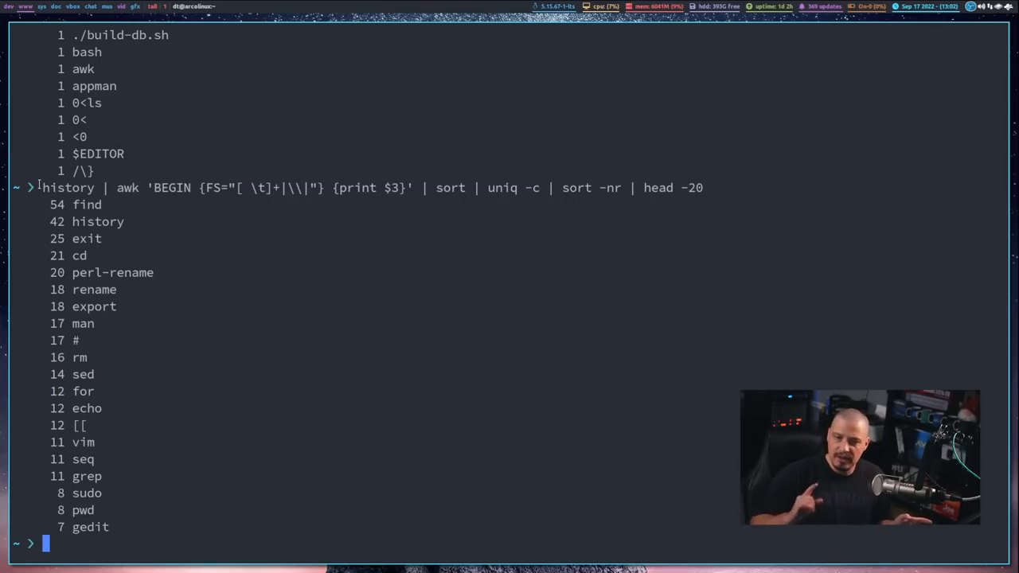
pyautogui.write('zsh')
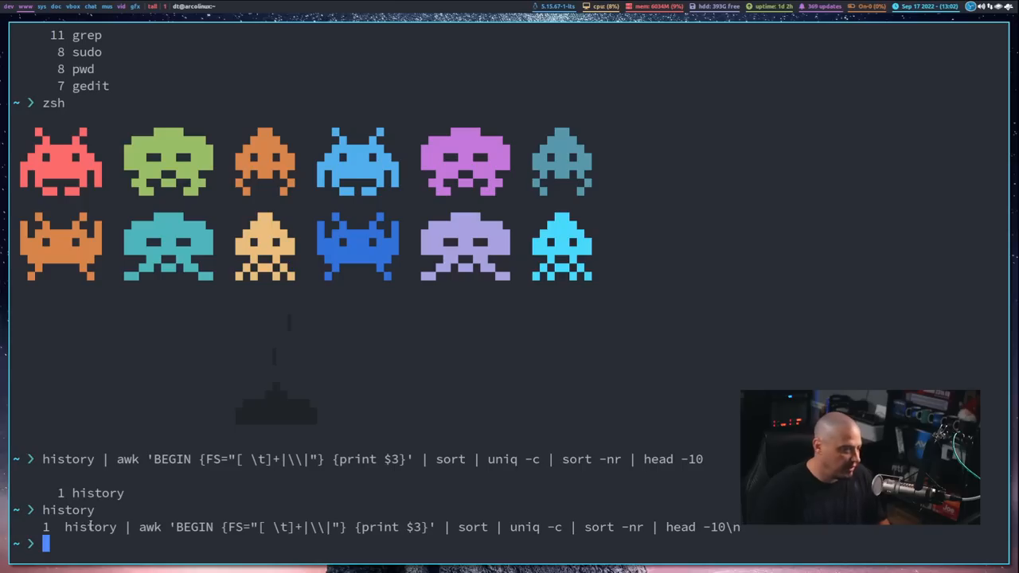
# - Rerun the counting pipeline in zsh, now showing "2 history", then begin launching fish
pyautogui.press('Return')
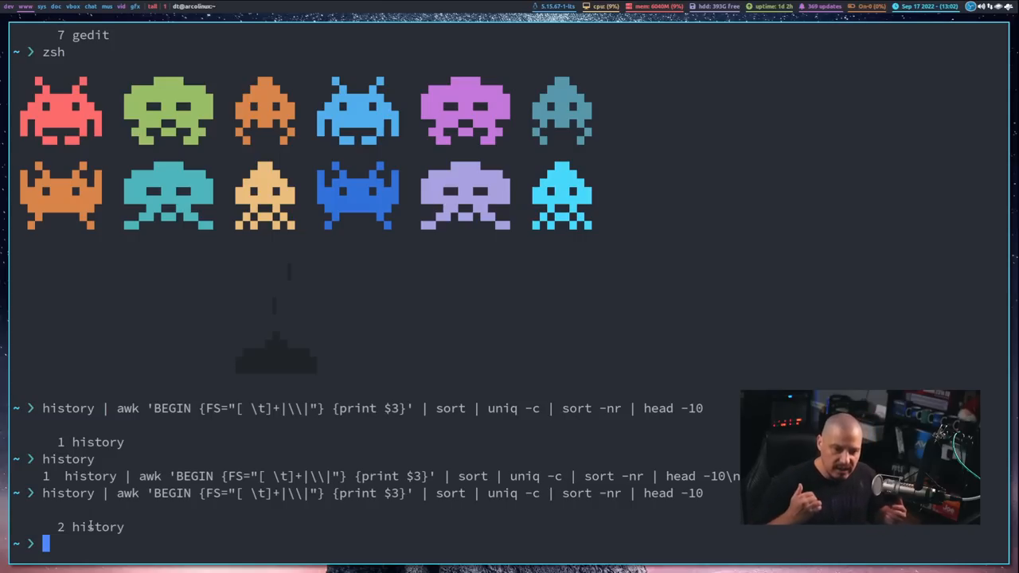
pyautogui.write('fis')
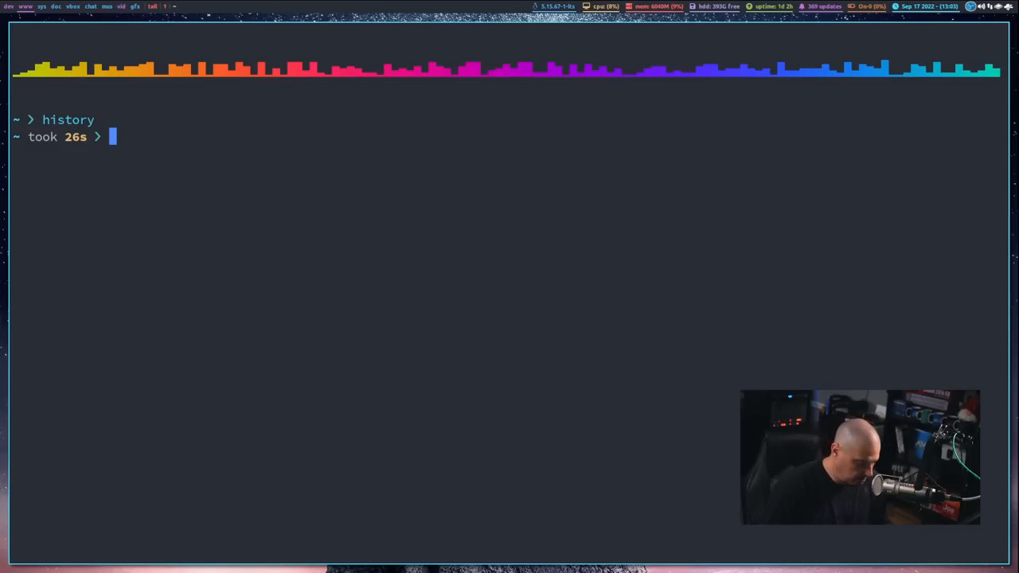
# - Enter the history | awk | sort | uniq -c | sort -nr | head pipeline at the fish prompt
pyautogui.write('history | awk \'BEGIN {FS="[ \\t]+|\\\\|"} {print $3}\' | sort | uniq -c | sort -nr | head -10')
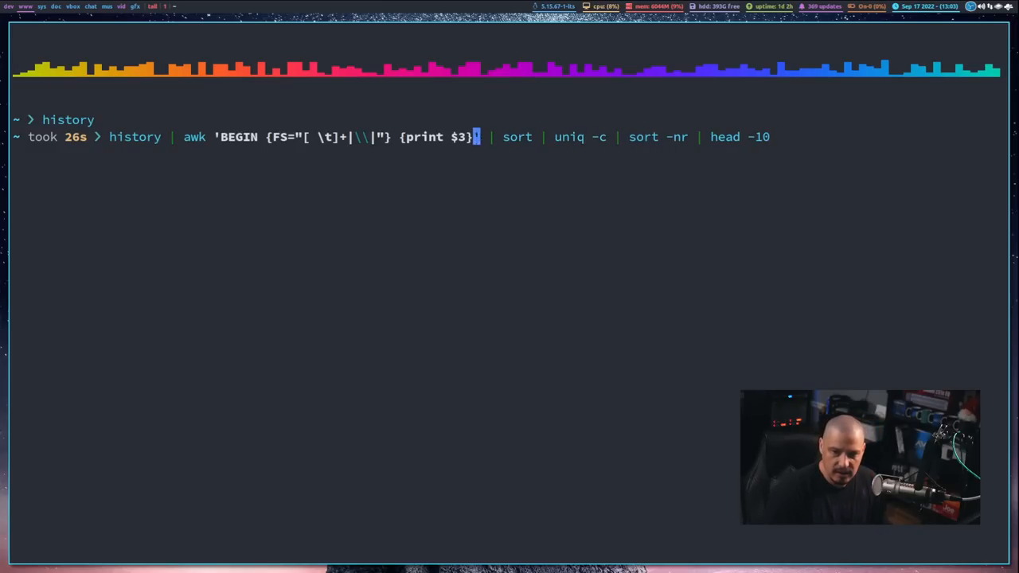
# - Switch awk to '{print $1}' and run it, ranking sudo 862, git 794, cd 523
pyautogui.write('i')
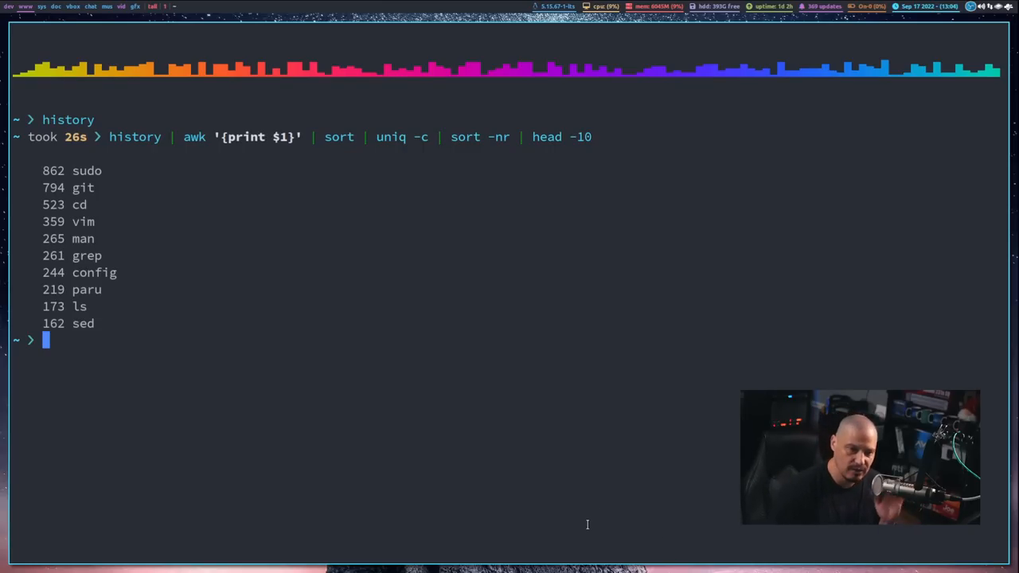
pyautogui.moveTo(340, 407)
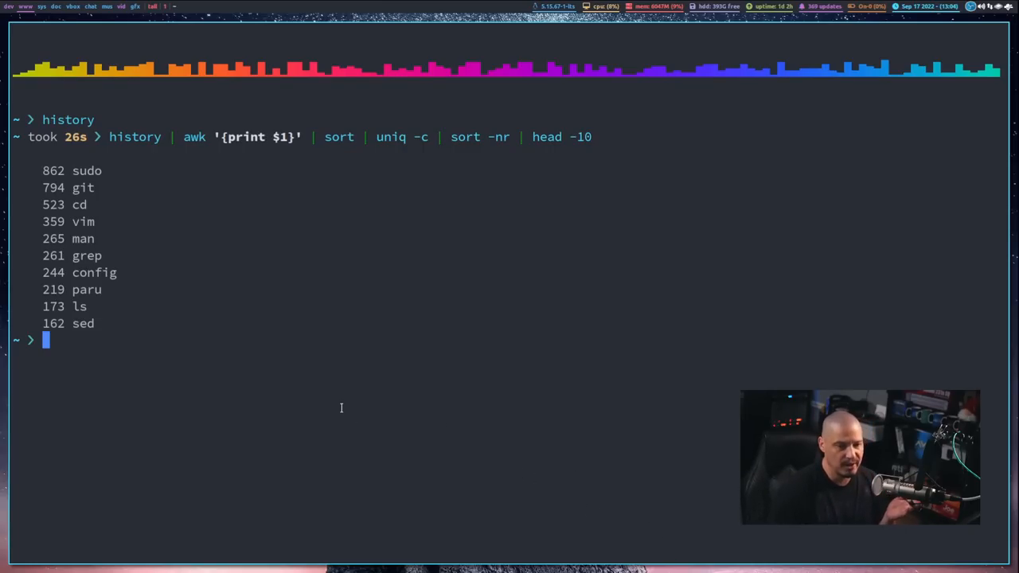
pyautogui.moveTo(152, 276)
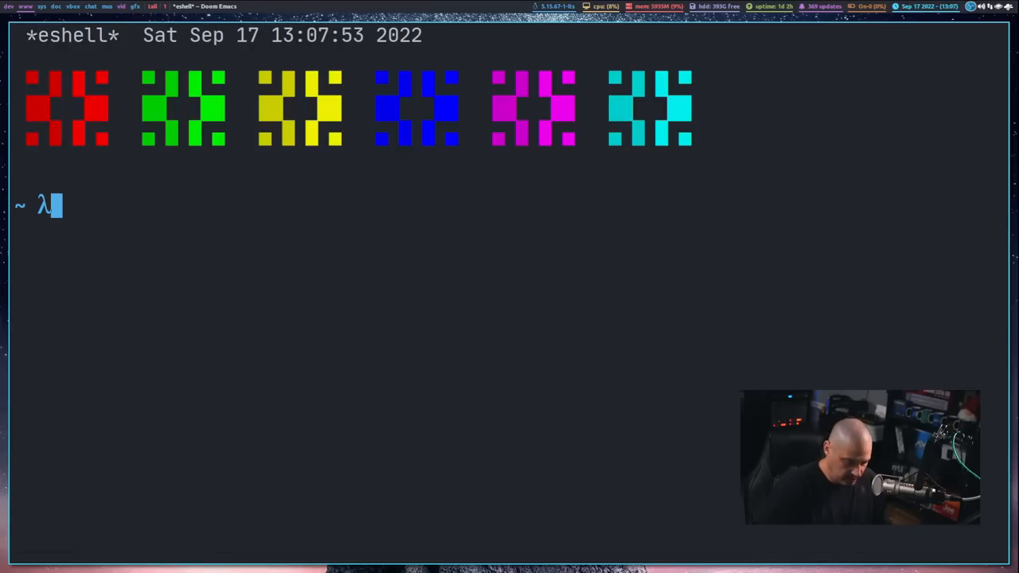
# - Run the counting pipeline in eshell, ranking ls 3 above sudo, man, history, clear
pyautogui.write('history | awk \'BEGIN {FS="[ \\t]+|\\\\|"} {print $3}\' | sort | uniq -c | sort -nr | head -10')
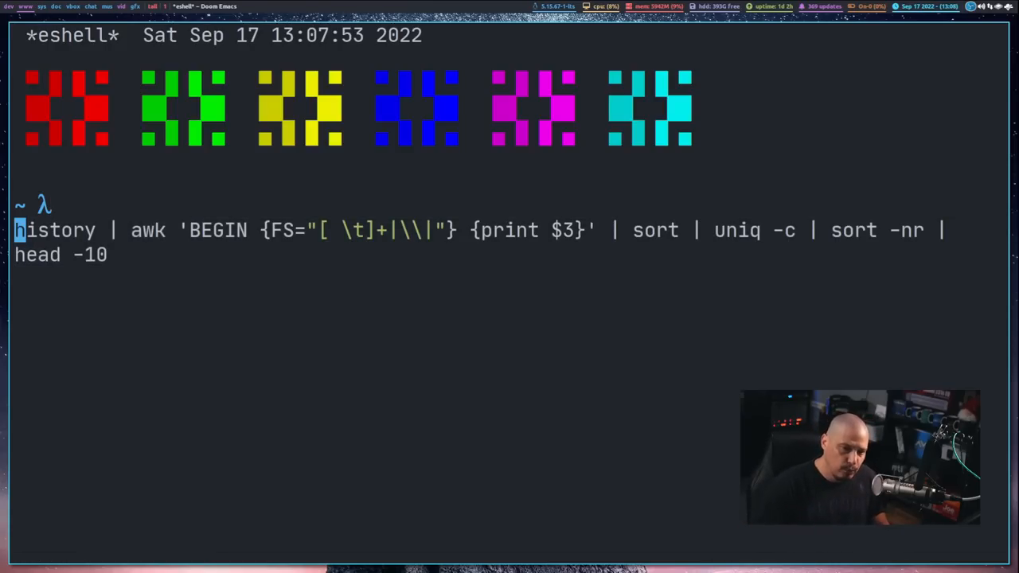
pyautogui.press('Return')
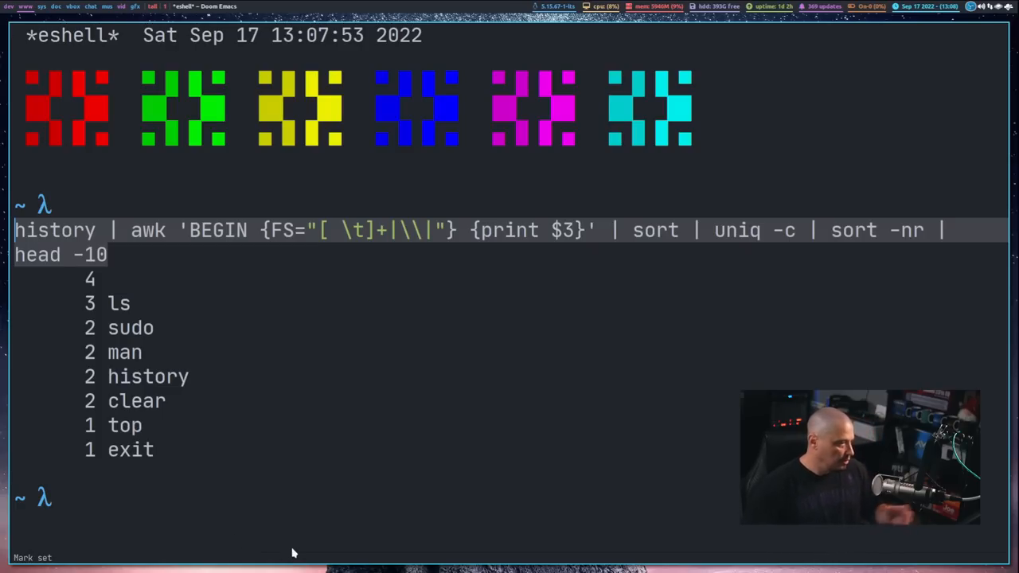
pyautogui.moveTo(150, 293)
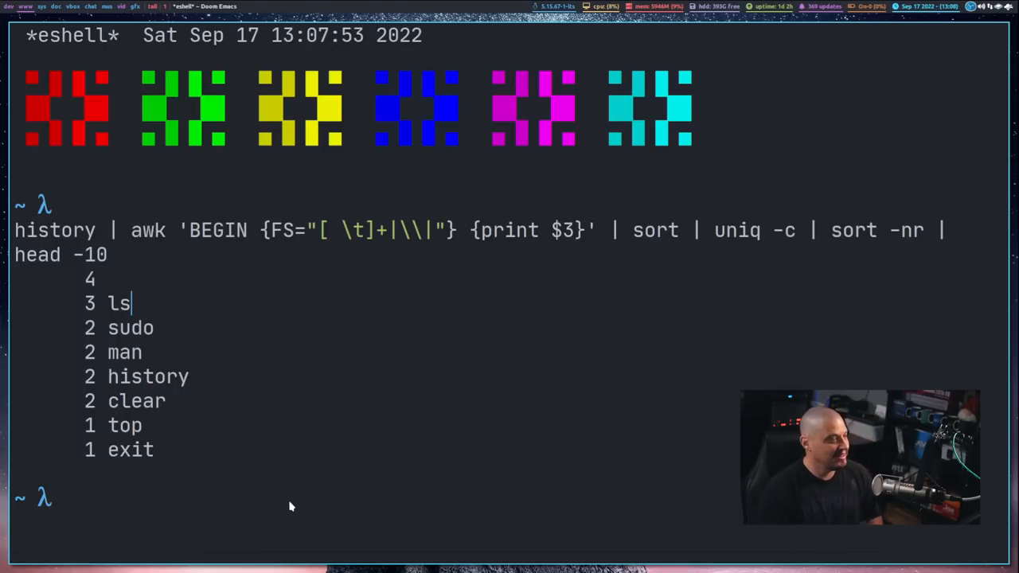
pyautogui.moveTo(299, 515)
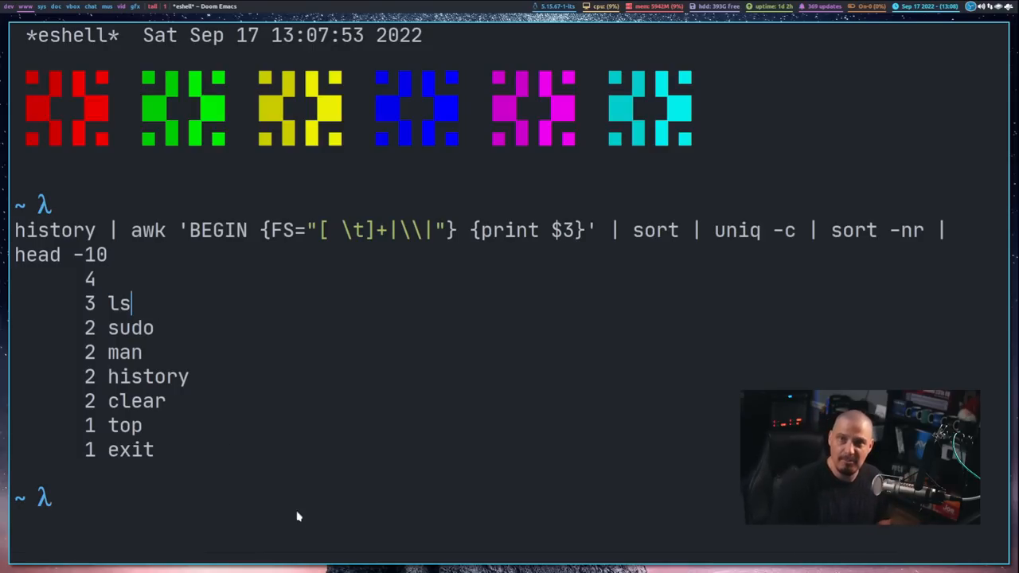